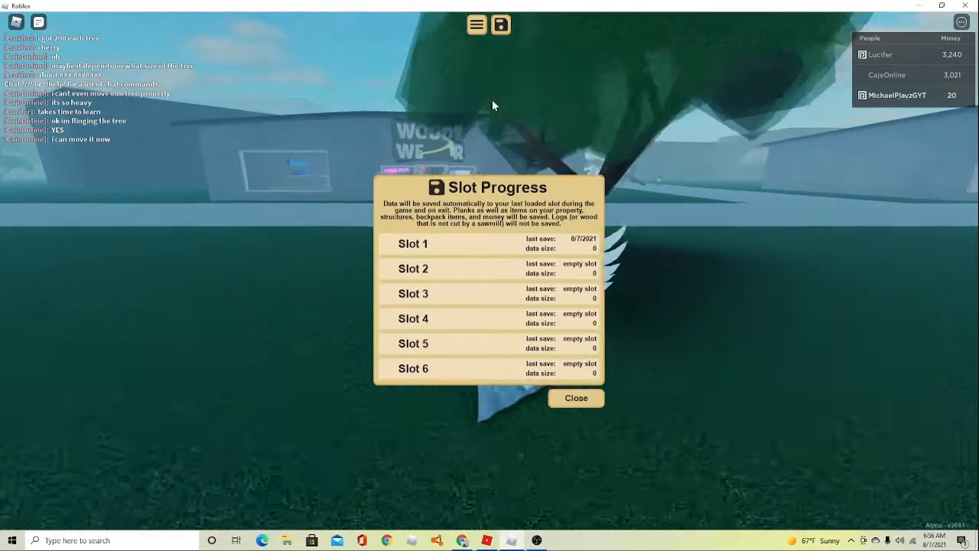
Load save slot 1, confirm the land plot and teleport to the player's own plot.
left_click(411, 244)
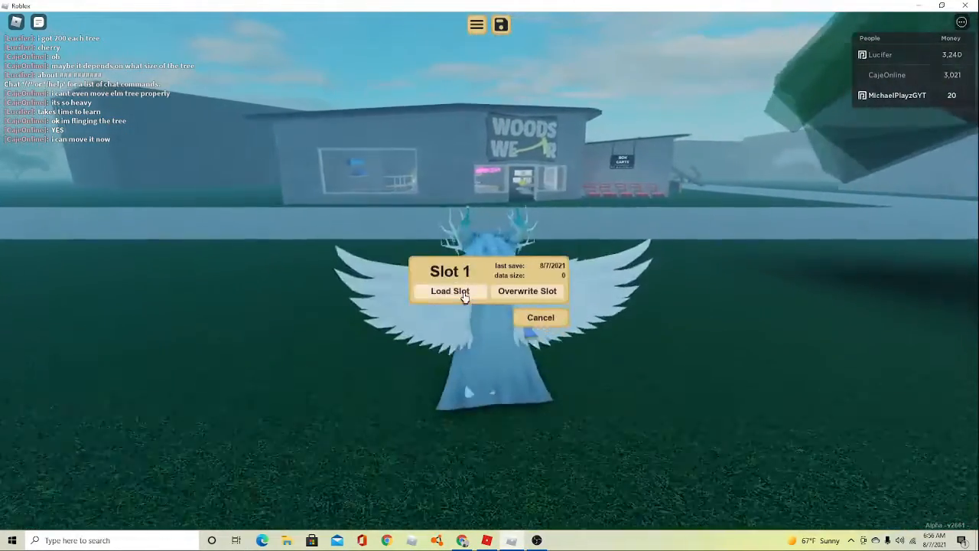
left_click(448, 291)
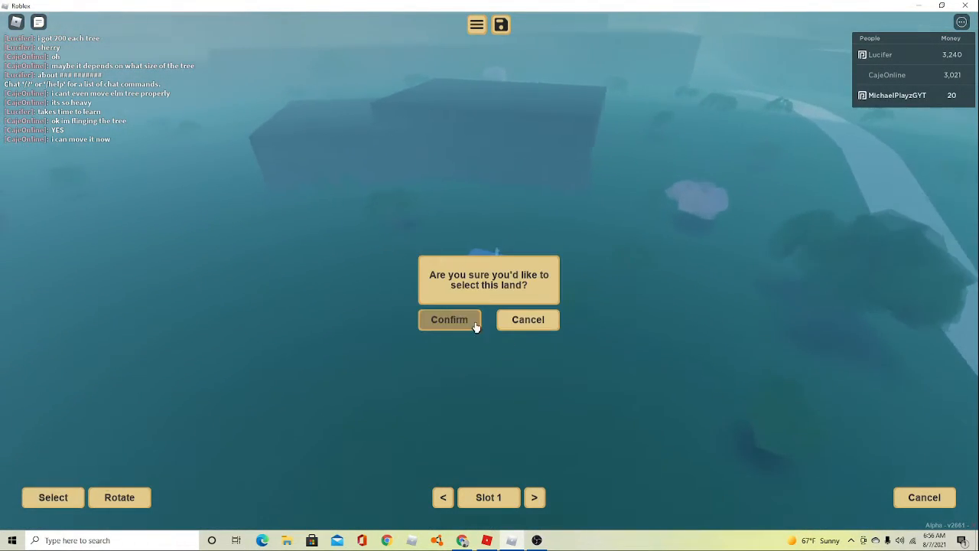
left_click(450, 320)
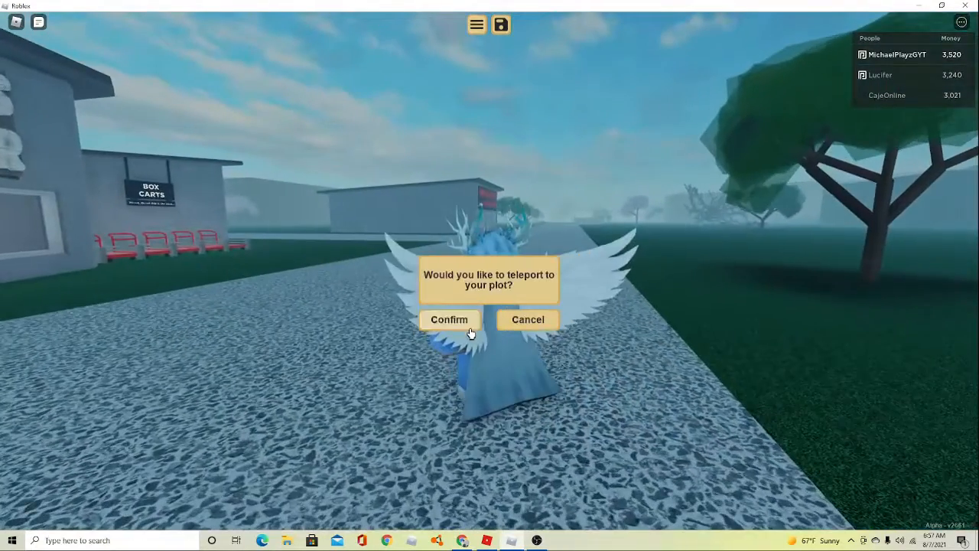
left_click(450, 320)
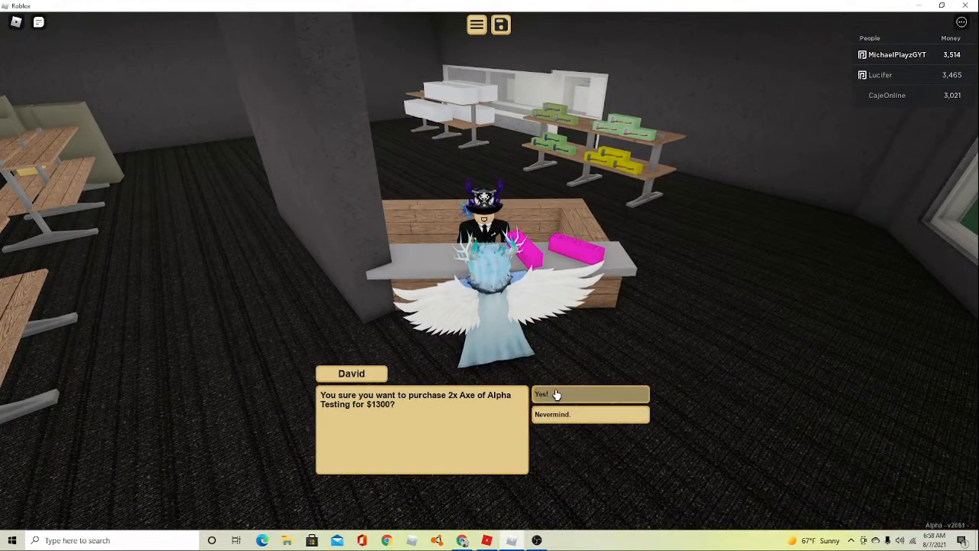
Agree with David to buy the 2x Axe of Alpha Testing for $1300.
left_click(556, 395)
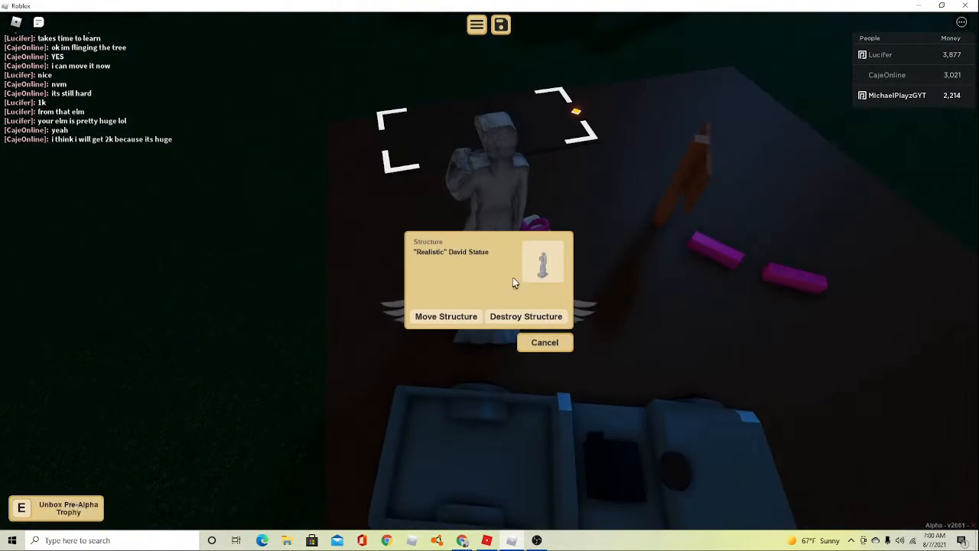
mouse_move(549, 350)
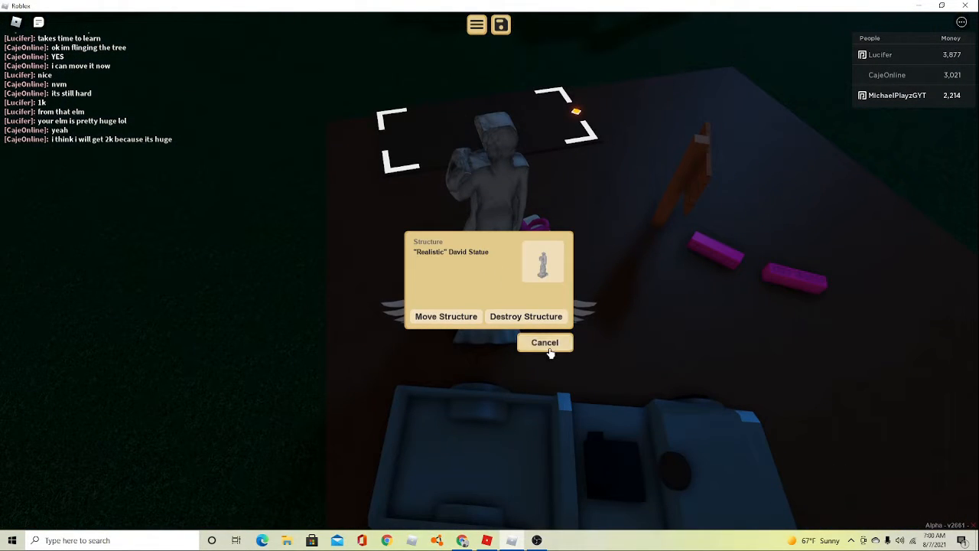
left_click(545, 343)
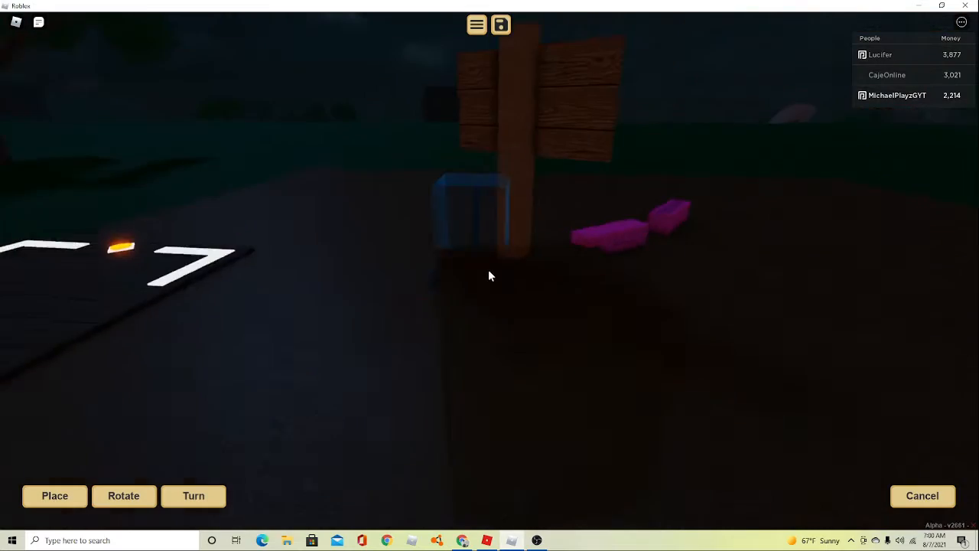
Place the blue-outlined item on the ground beside the wooden post.
left_click(55, 495)
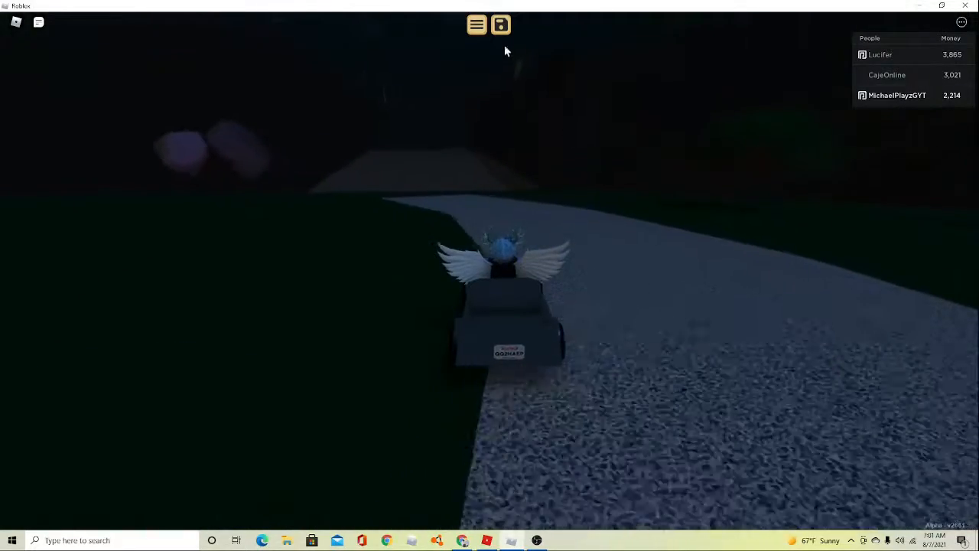
left_click(477, 24)
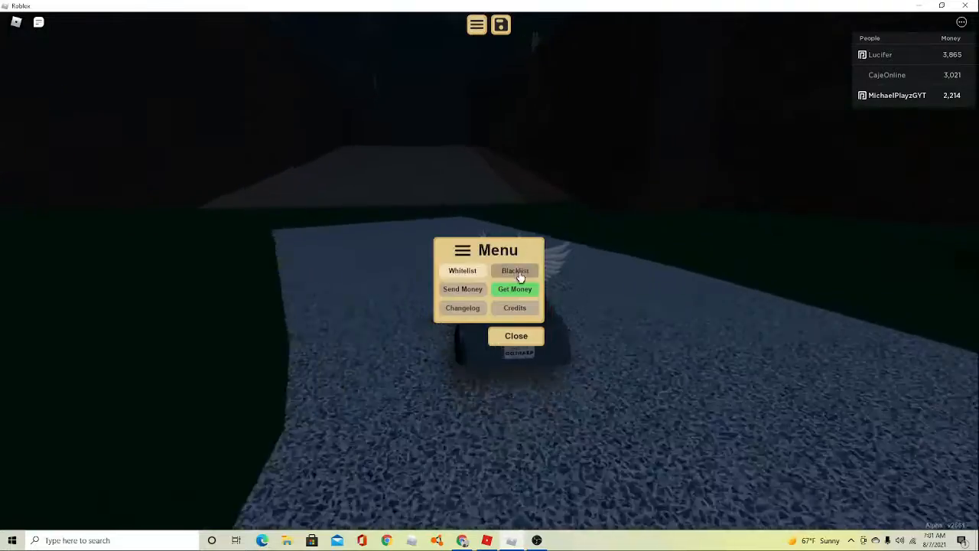
left_click(514, 288)
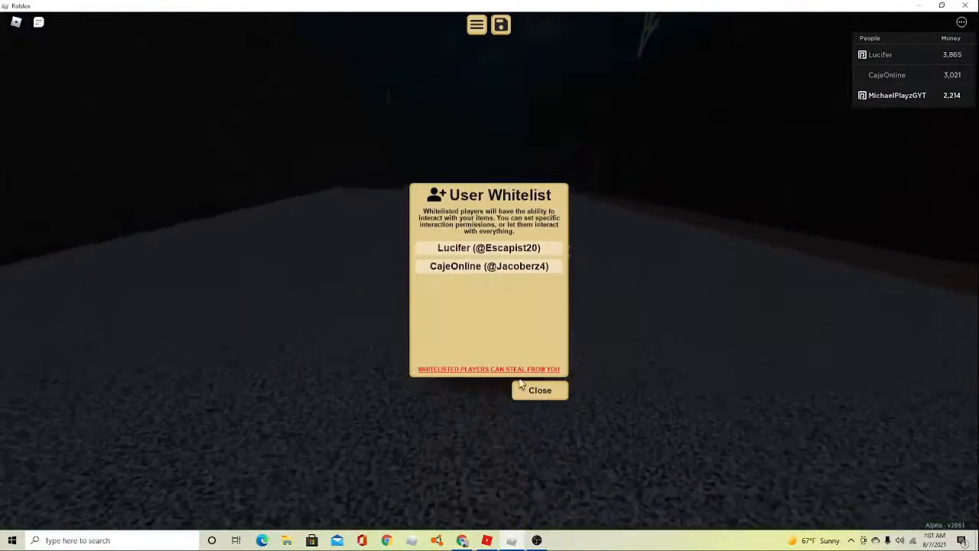
left_click(538, 391)
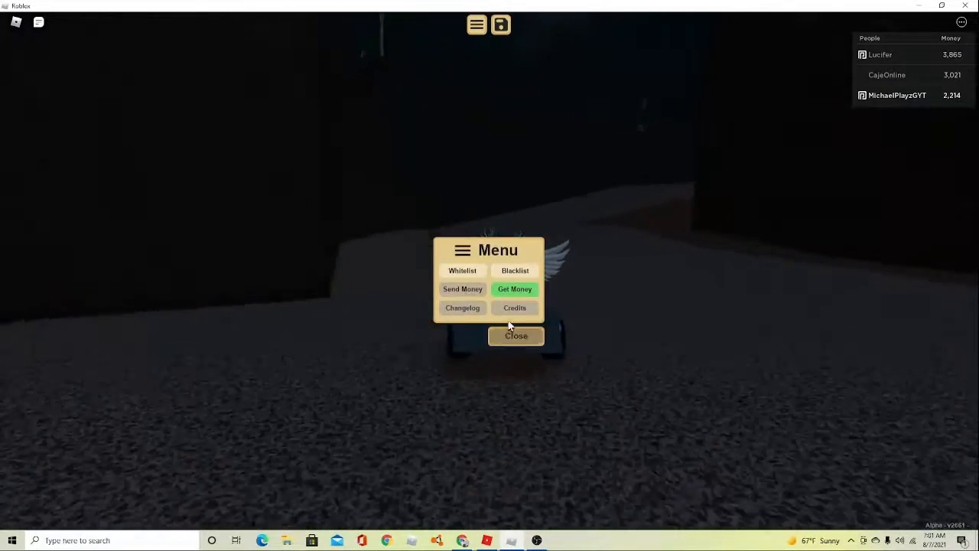
left_click(514, 337)
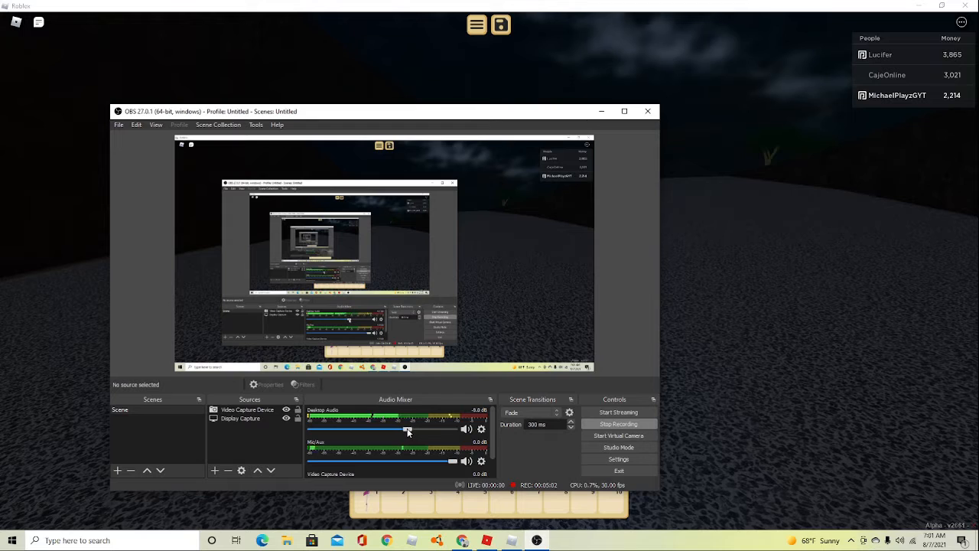
Adjust an audio source level in OBS, handle the recording control and hide OBS to return to the game.
left_click_drag(406, 428, 420, 428)
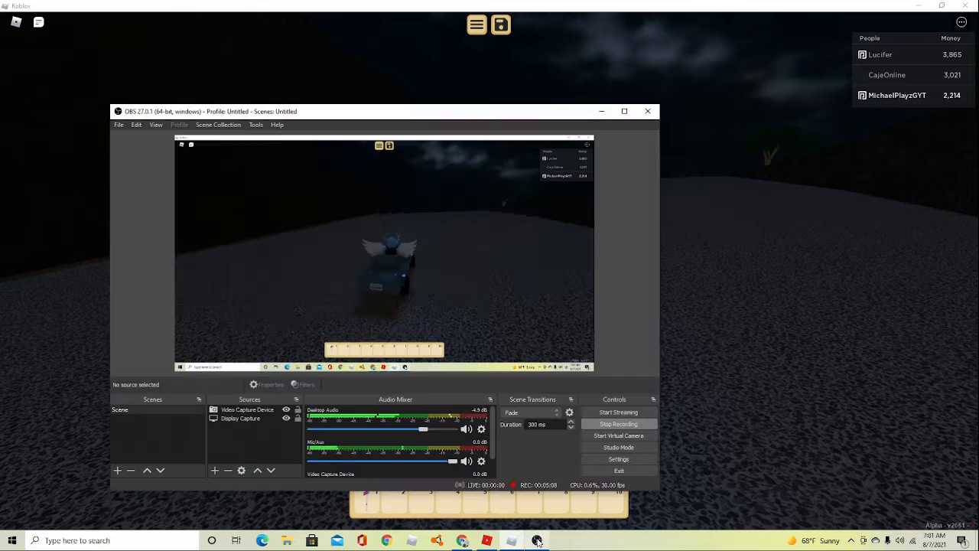
left_click(537, 538)
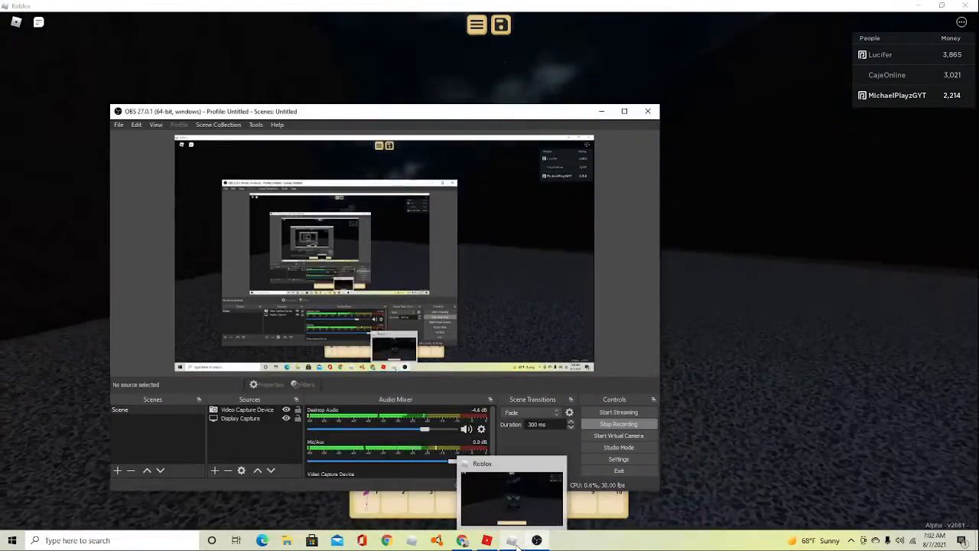
left_click(511, 538)
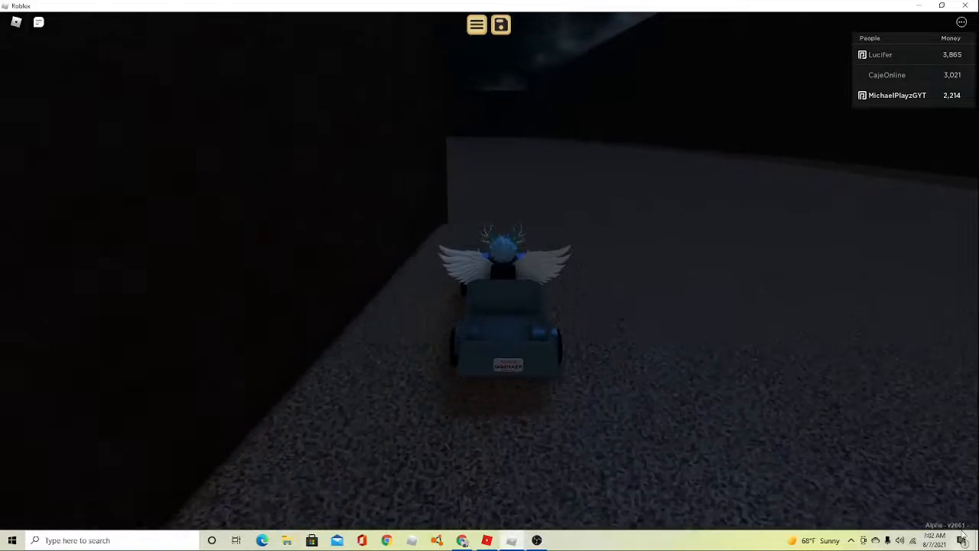
Return to the truck in Roblox and head toward the volcano lava area.
left_click(932, 539)
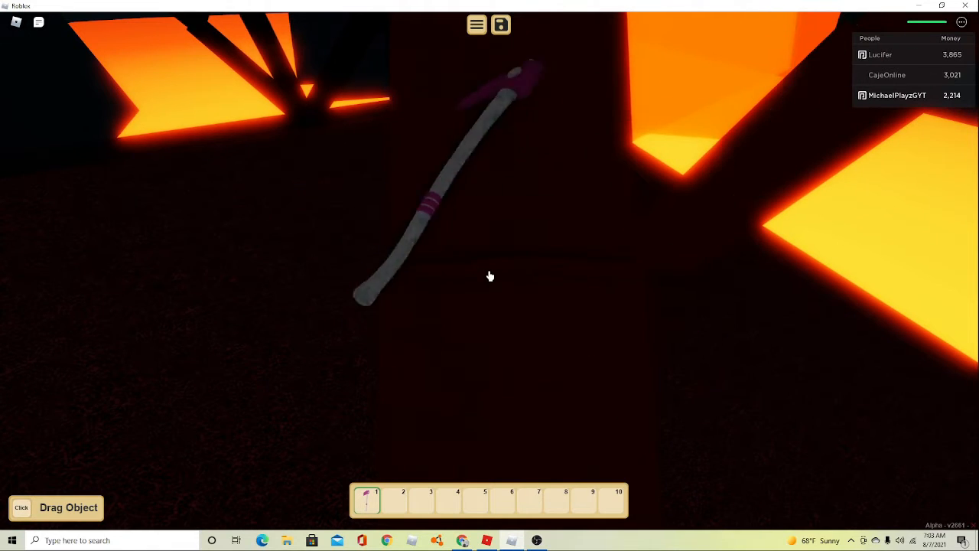
left_click(490, 277)
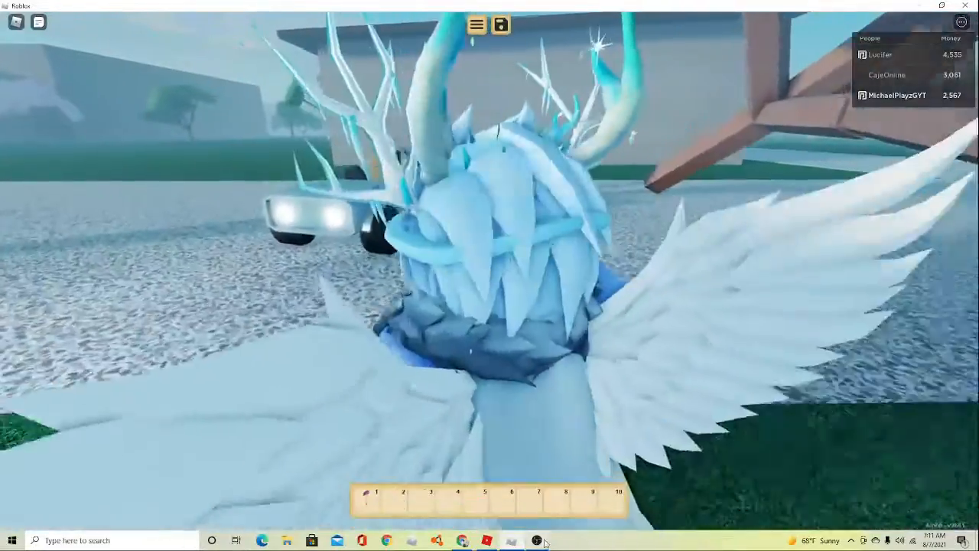
Bring the OBS Studio window to the front over the Roblox game.
left_click(536, 540)
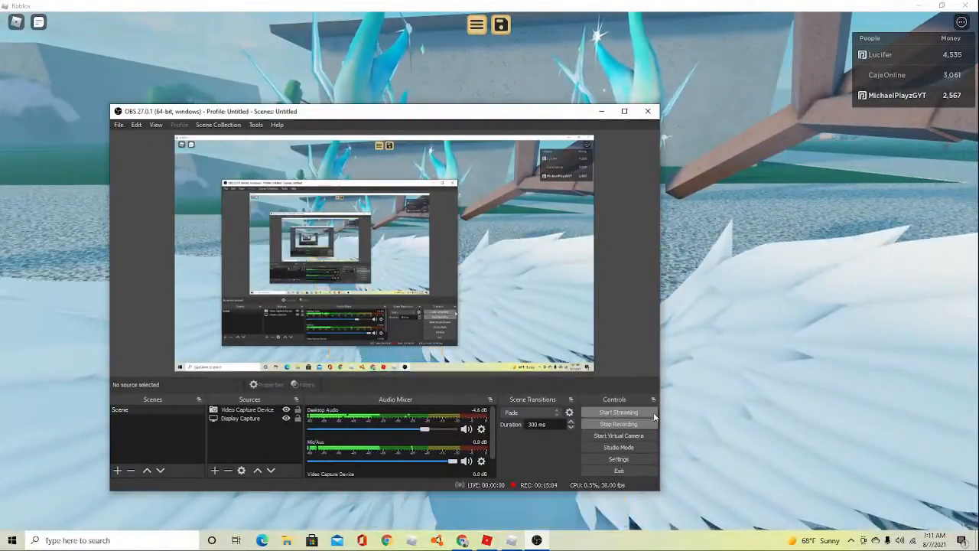